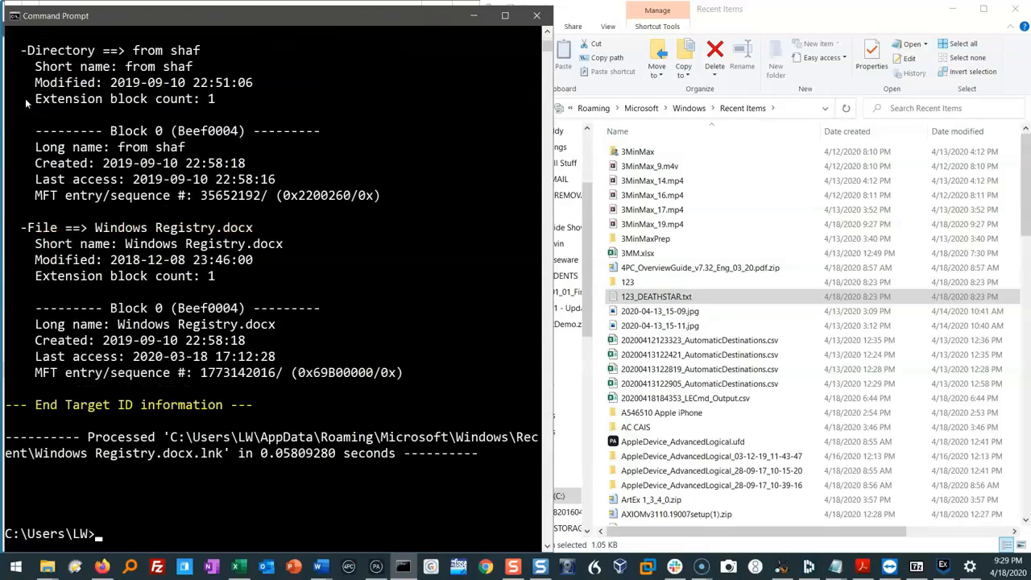
pyautogui.moveTo(512, 304)
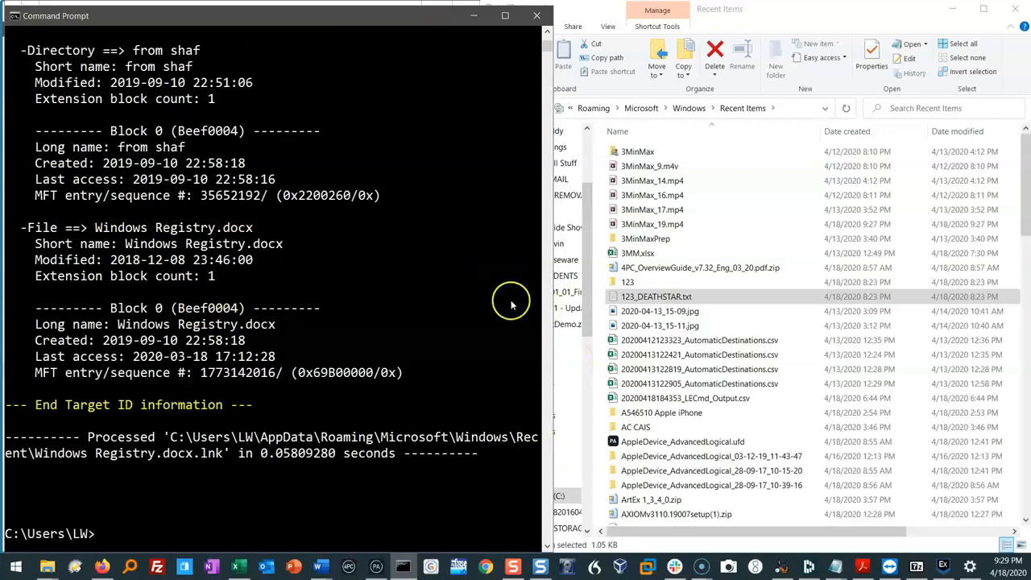
pyautogui.moveTo(550, 47)
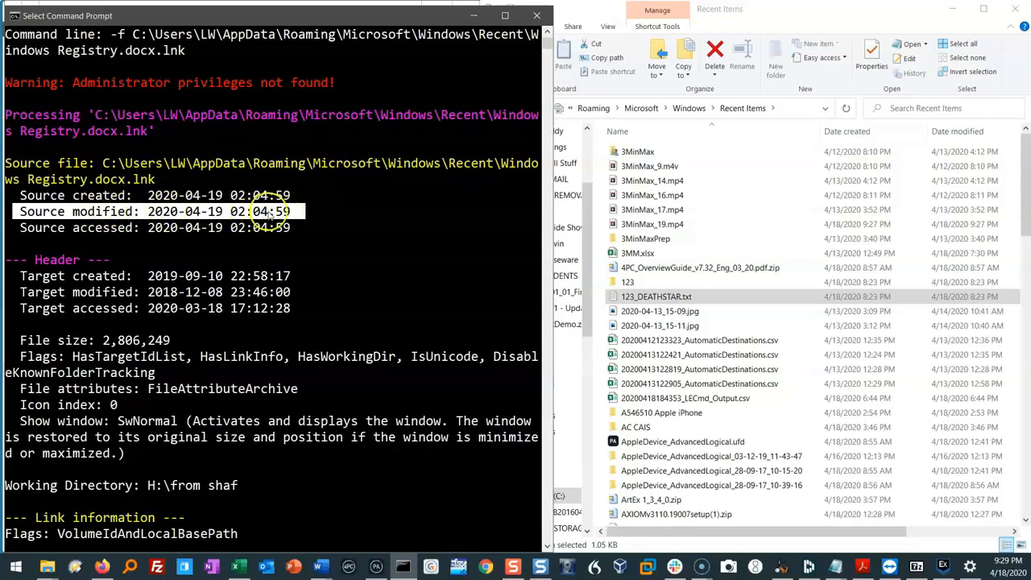
pyautogui.moveTo(304, 204)
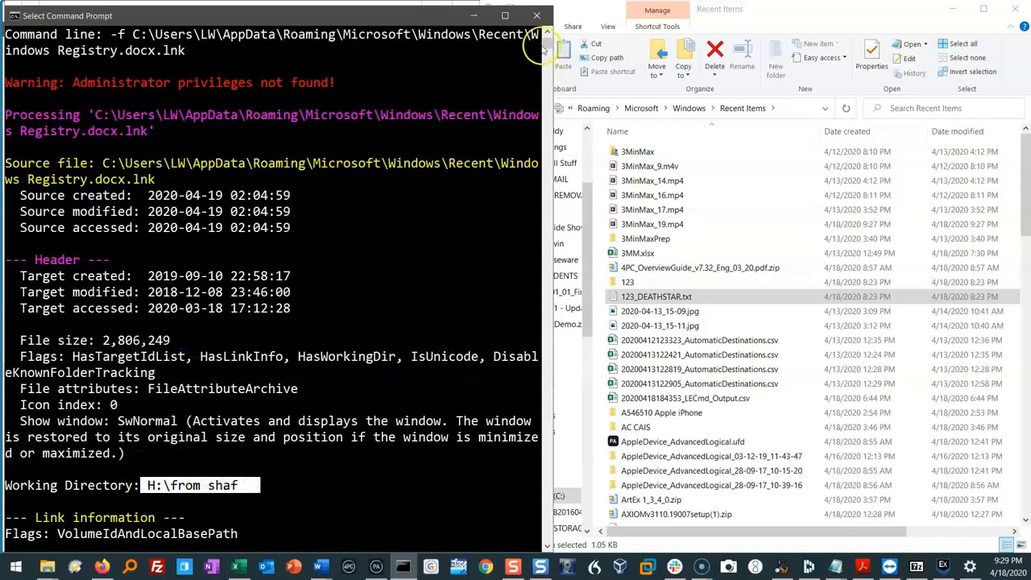
# Rerun lecmd with -d on the Recent folder, exporting CSV to C:\Temp1
pyautogui.scroll(-3)
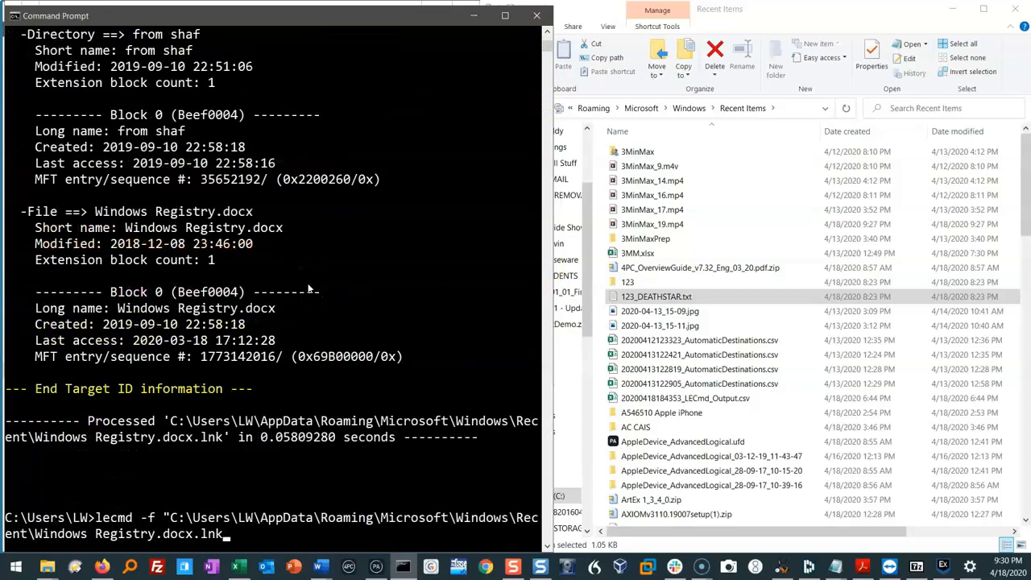
pyautogui.press('Backspace')
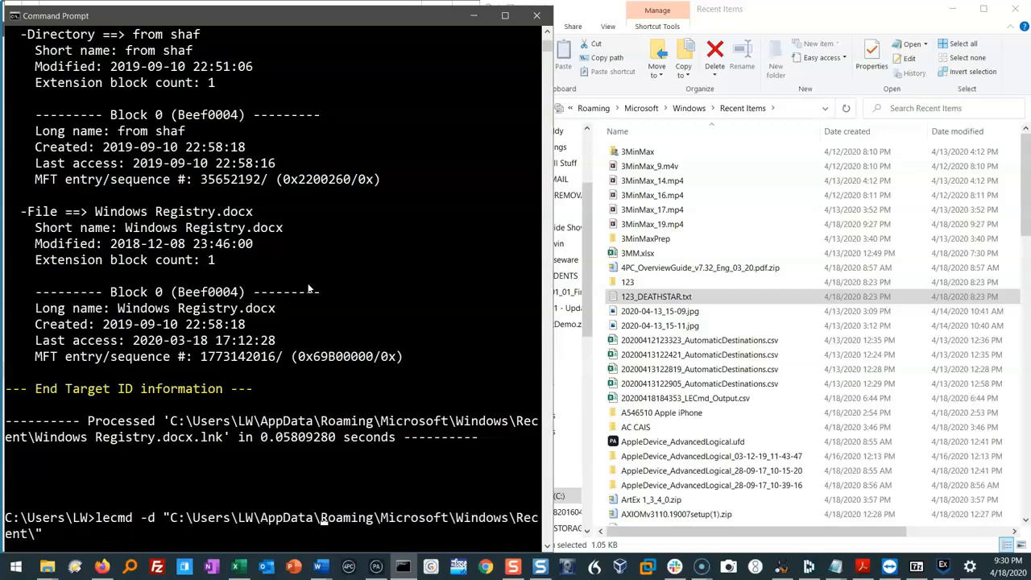
pyautogui.write('in')
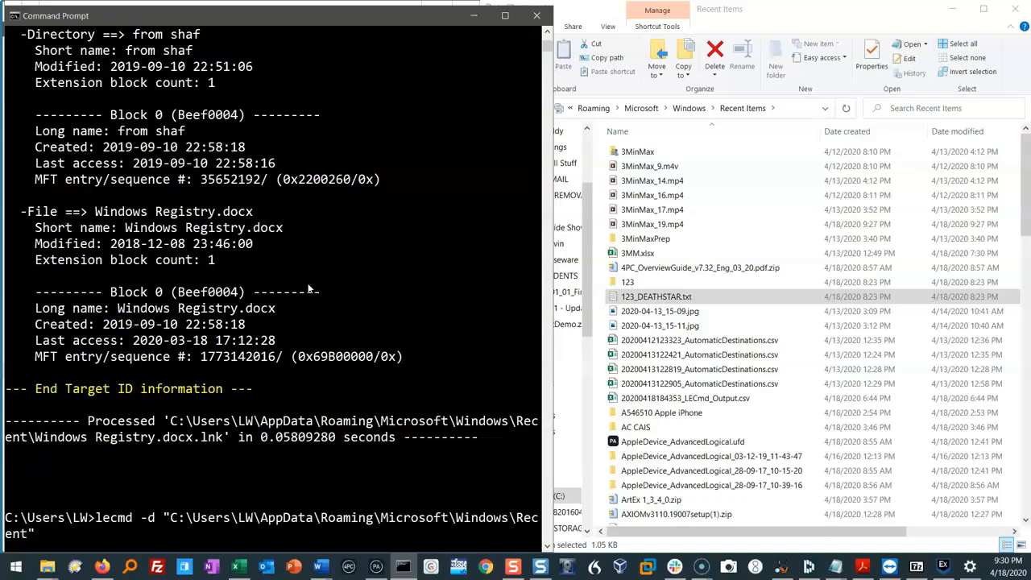
pyautogui.write('--csv')
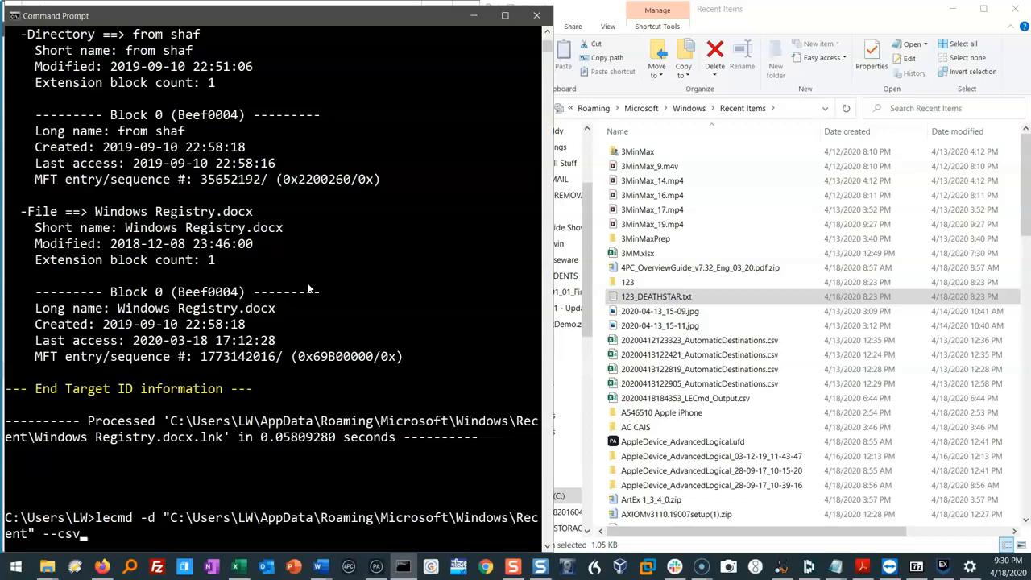
pyautogui.write('C:')
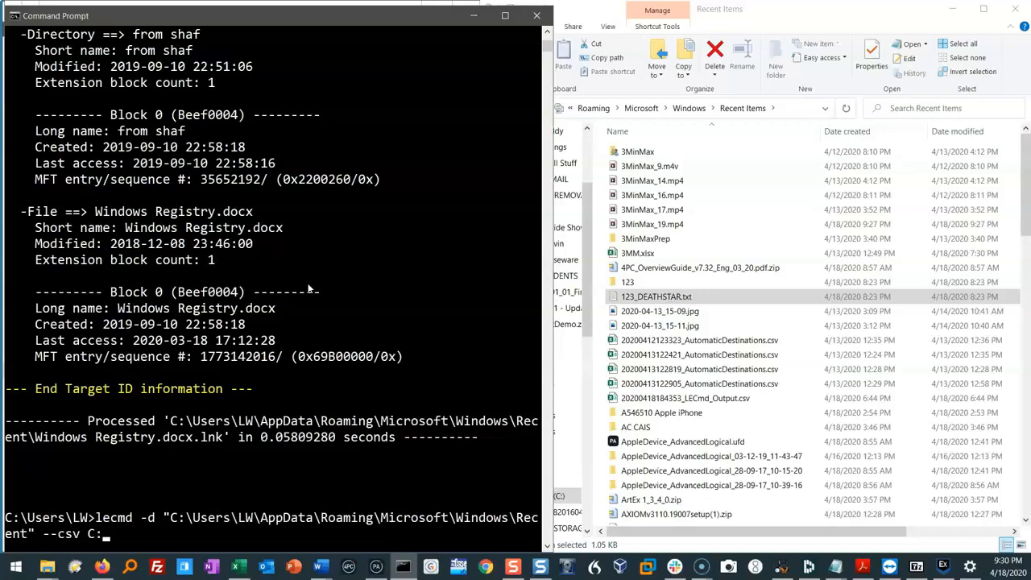
pyautogui.write('\\Temp')
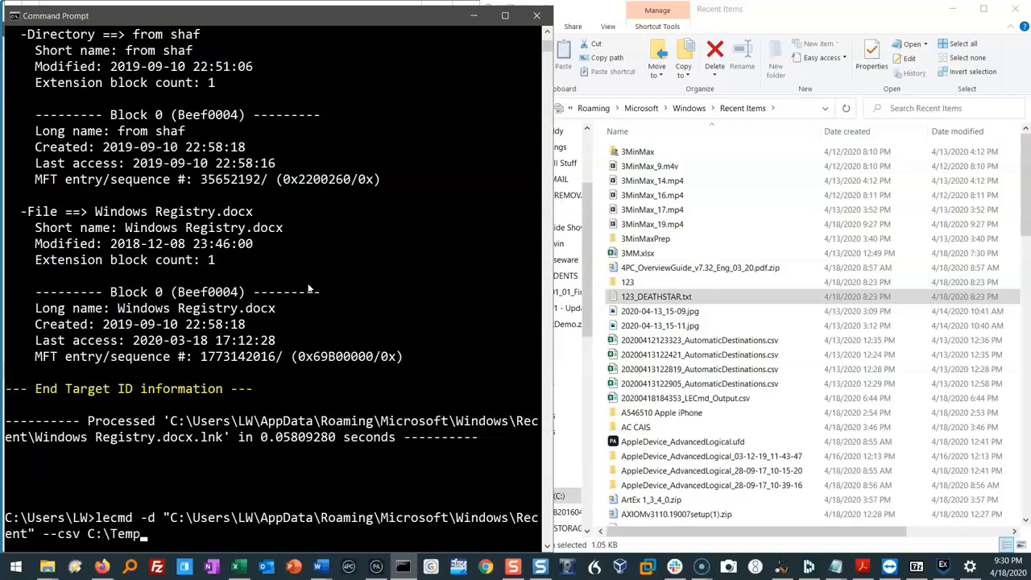
pyautogui.press('enter')
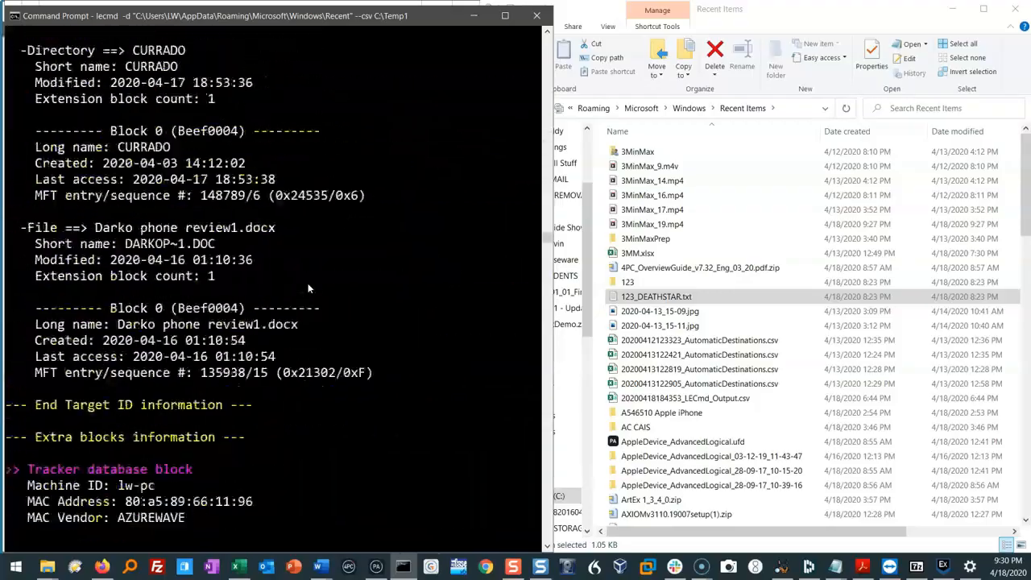
# After 100 shortcuts are processed, open LECmd_Output.csv from the TEMP1 folder in Excel
pyautogui.scroll(-3)
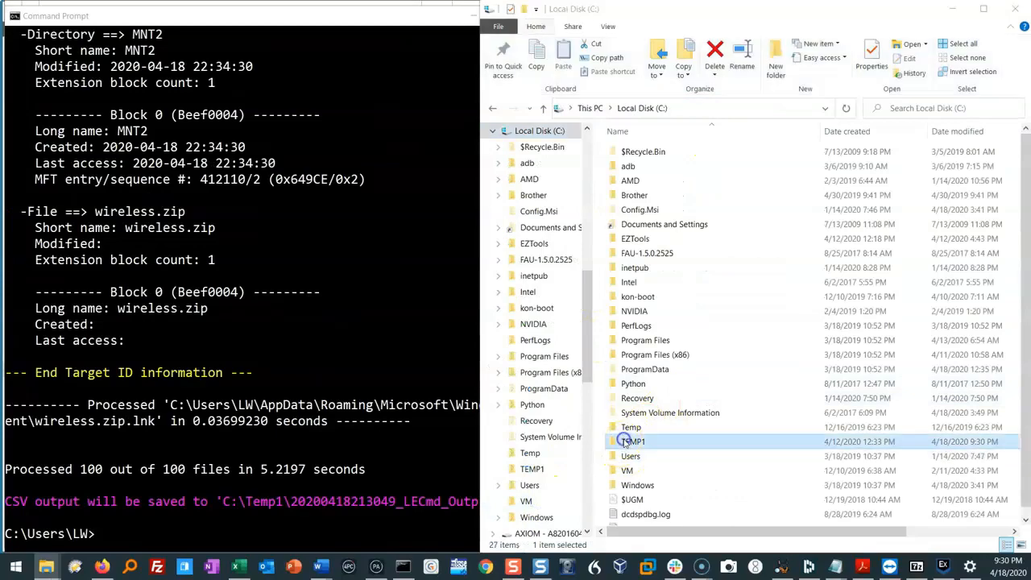
pyautogui.doubleClick(636, 441)
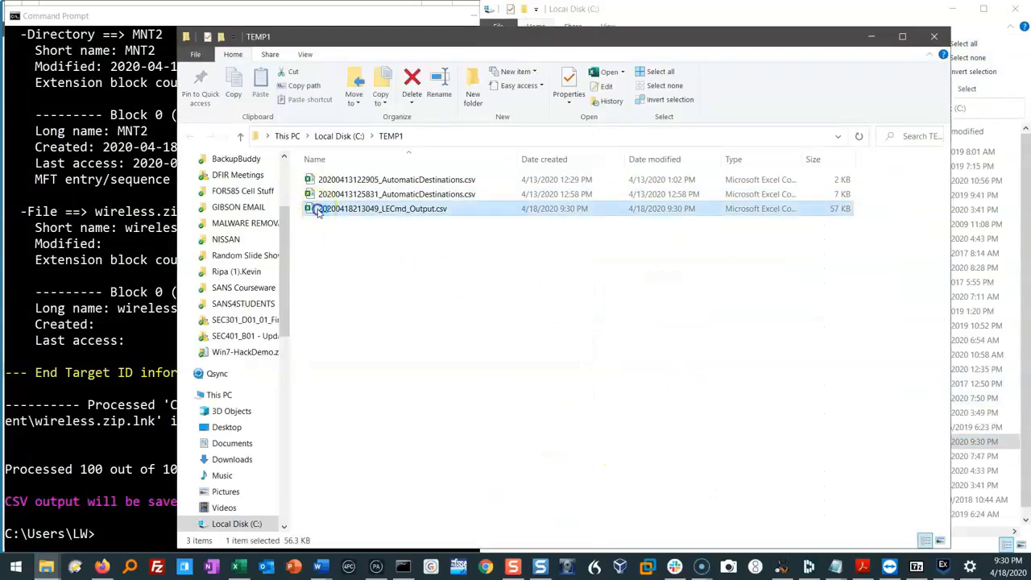
pyautogui.doubleClick(381, 209)
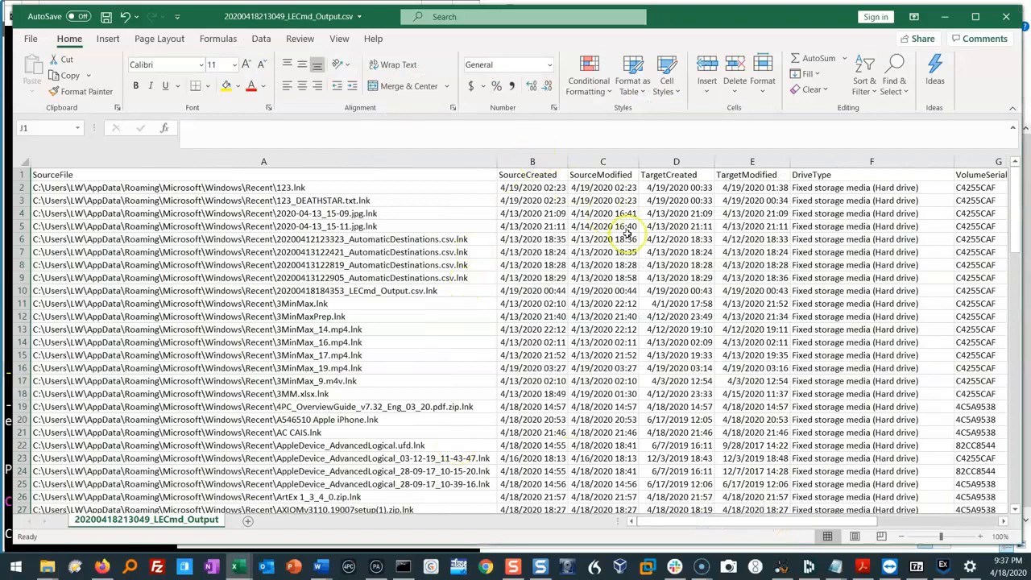
pyautogui.click(264, 161)
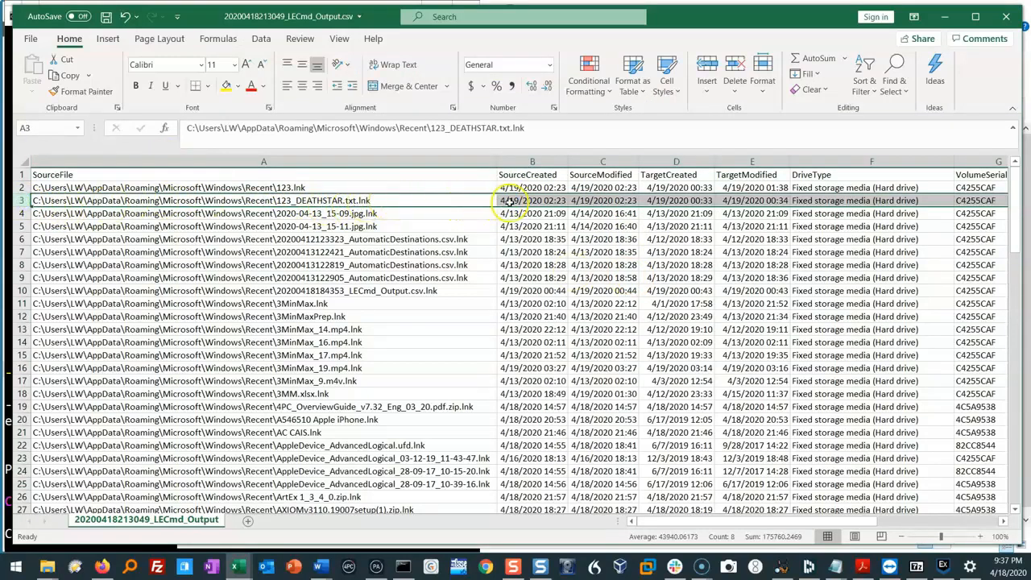
pyautogui.moveTo(616, 208)
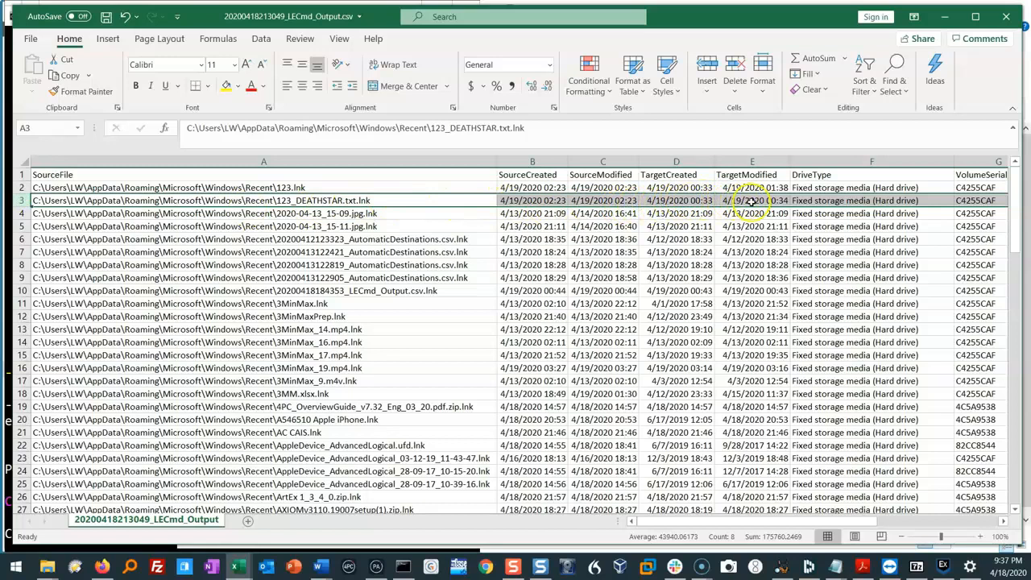
pyautogui.hscroll(3)
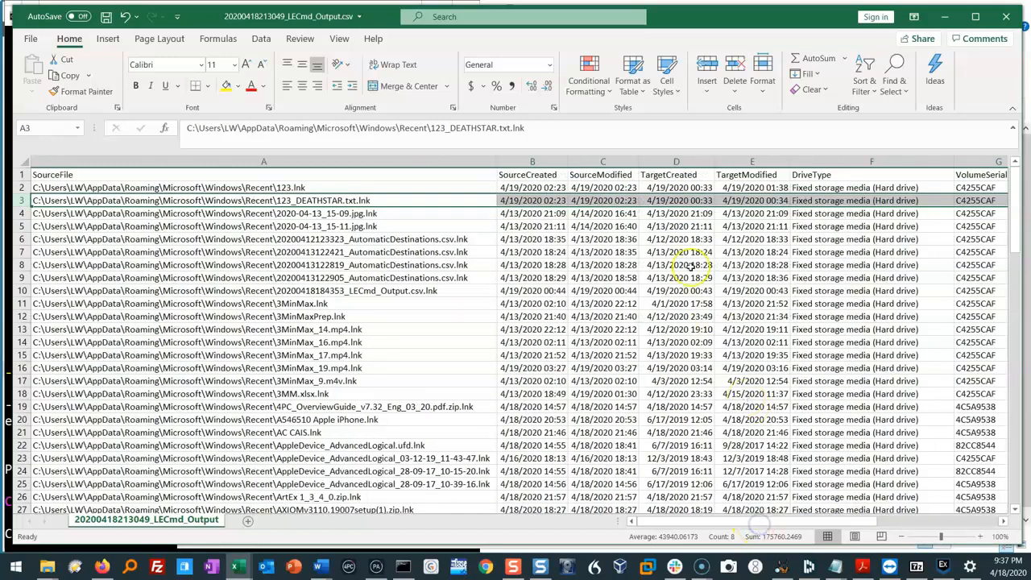
pyautogui.moveTo(846, 201)
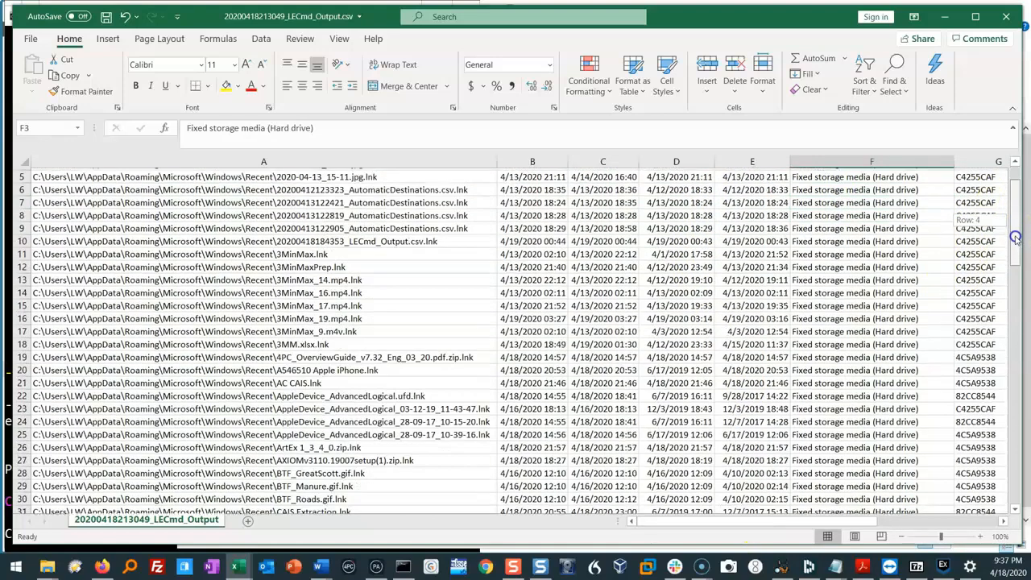
pyautogui.scroll(-3)
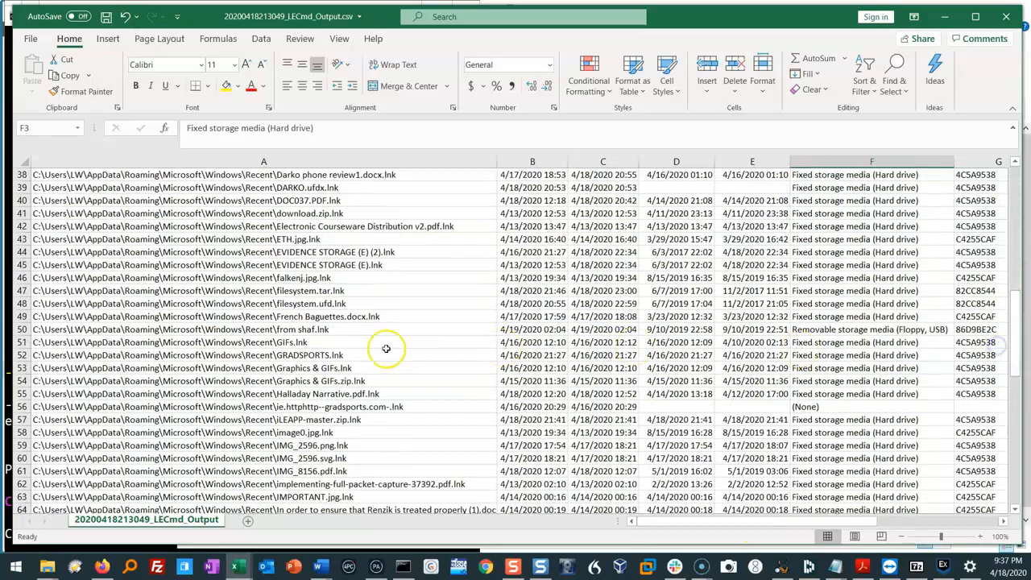
pyautogui.click(230, 329)
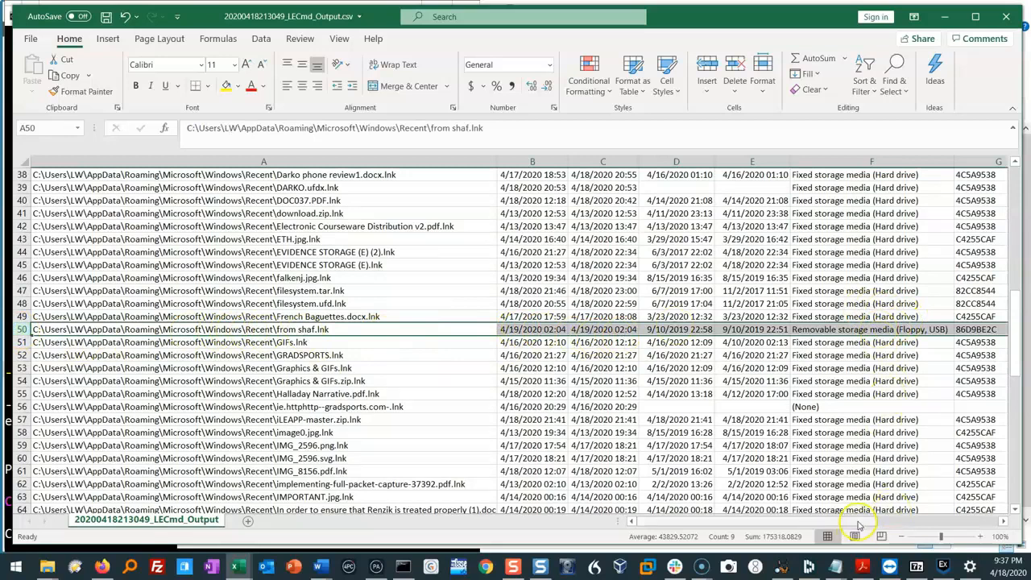
pyautogui.hscroll(3)
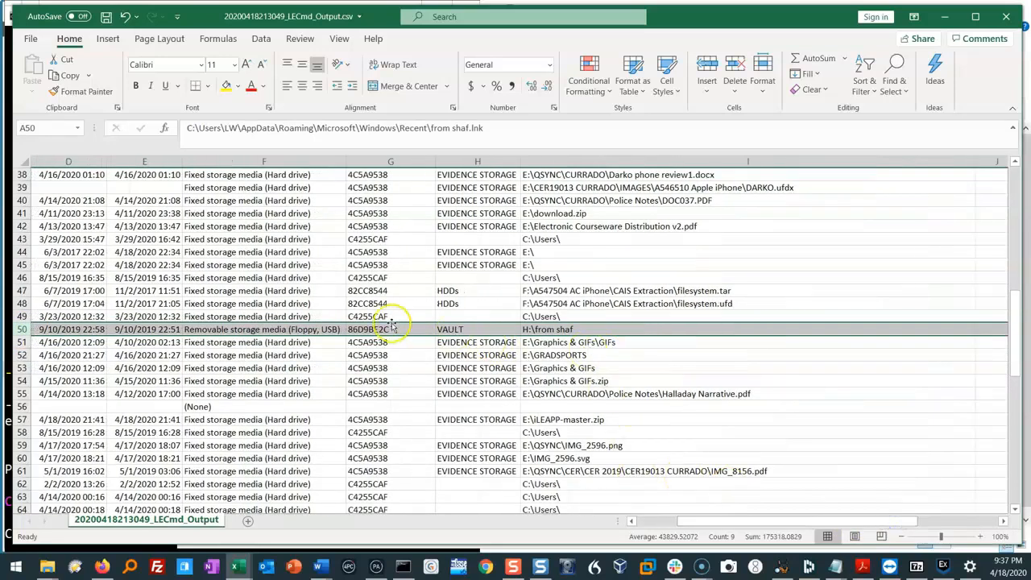
pyautogui.click(452, 328)
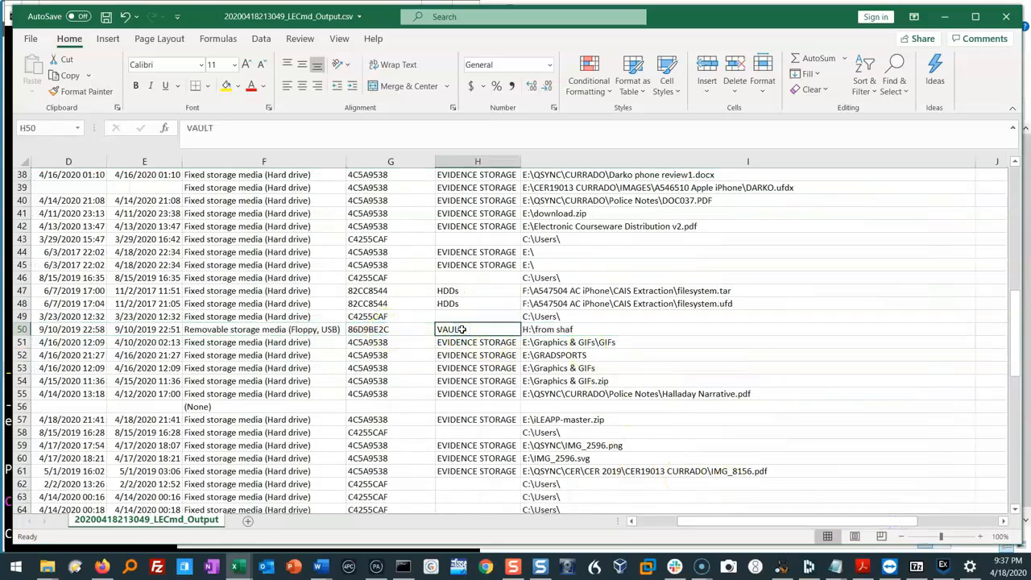
pyautogui.click(568, 342)
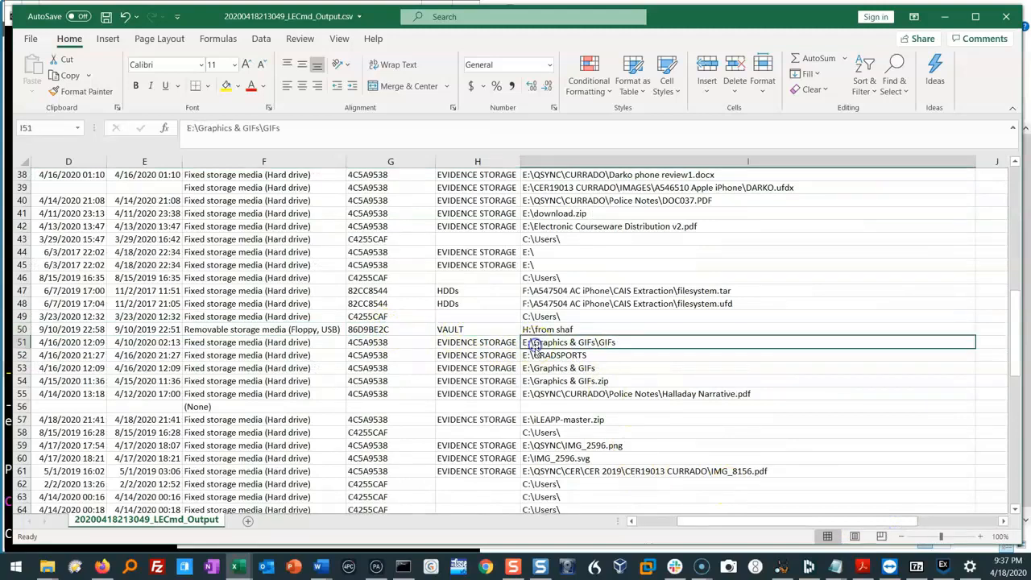
pyautogui.click(555, 458)
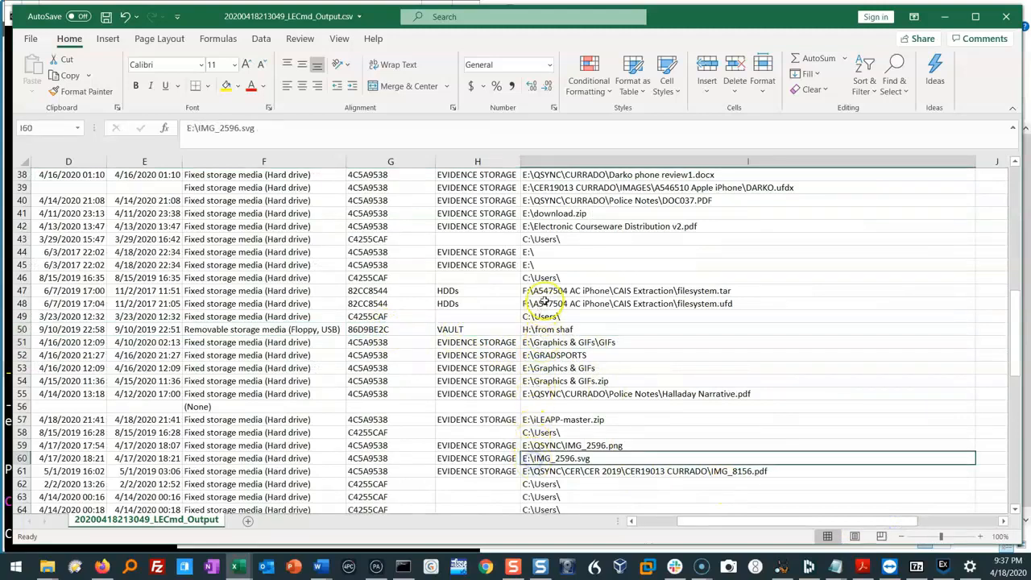
pyautogui.click(477, 304)
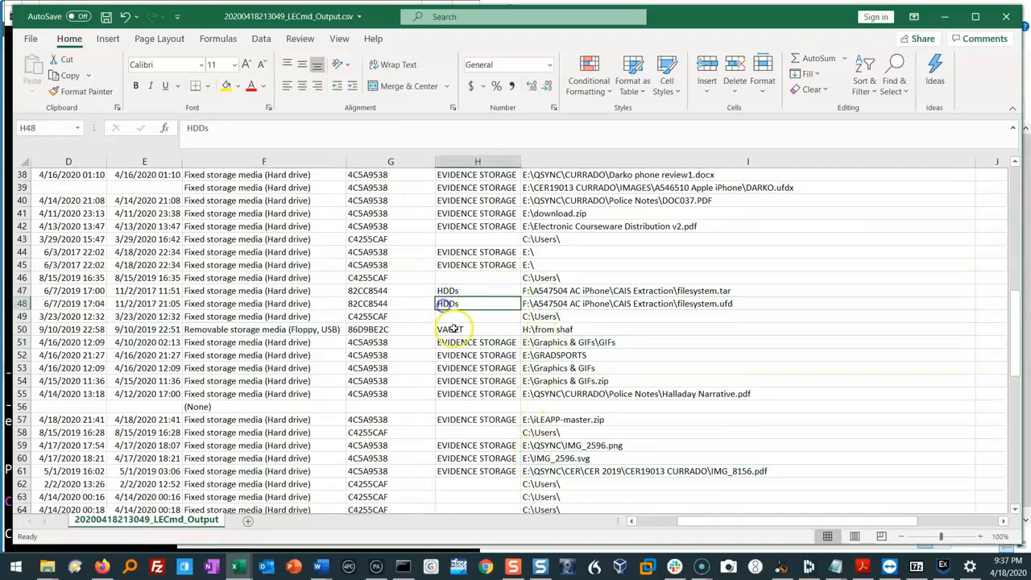
pyautogui.click(477, 290)
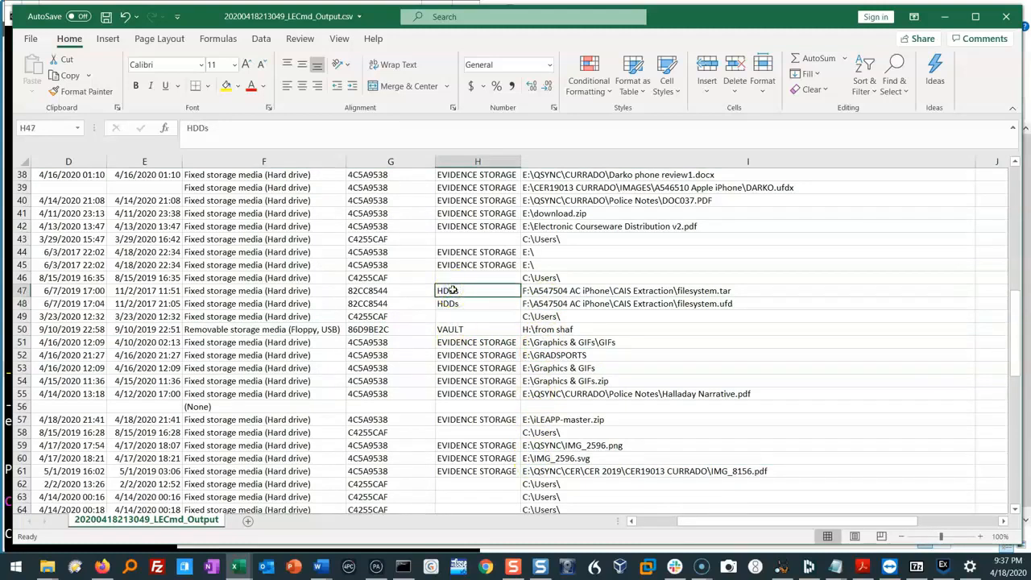